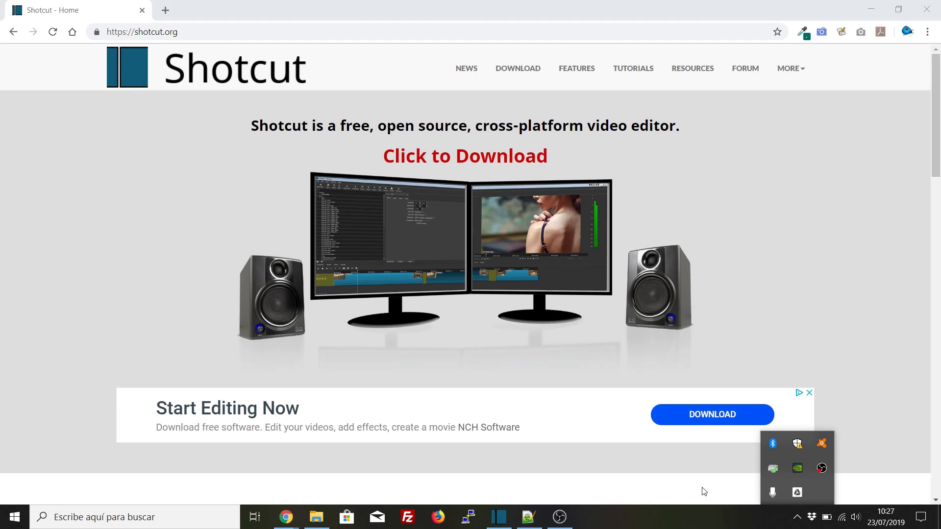
{"action": "mouse_move", "coordinate": [797, 310]}
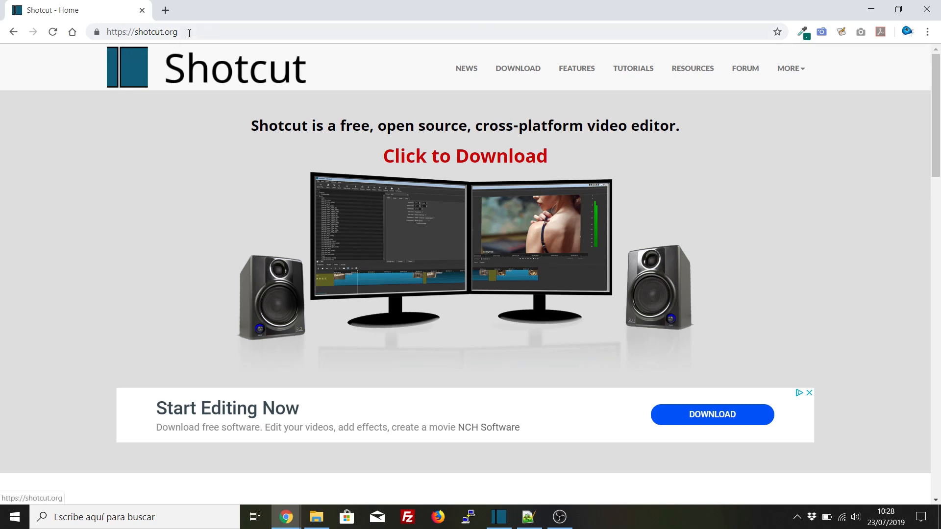
Switch from the shotcut.org page in Chrome to the open Shotcut project.
{"action": "left_click", "coordinate": [141, 32]}
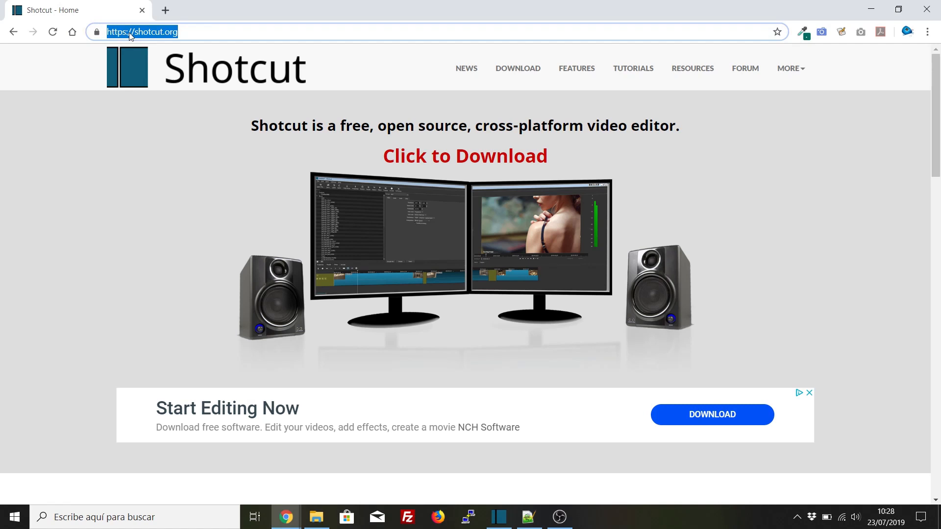
{"action": "mouse_move", "coordinate": [491, 353]}
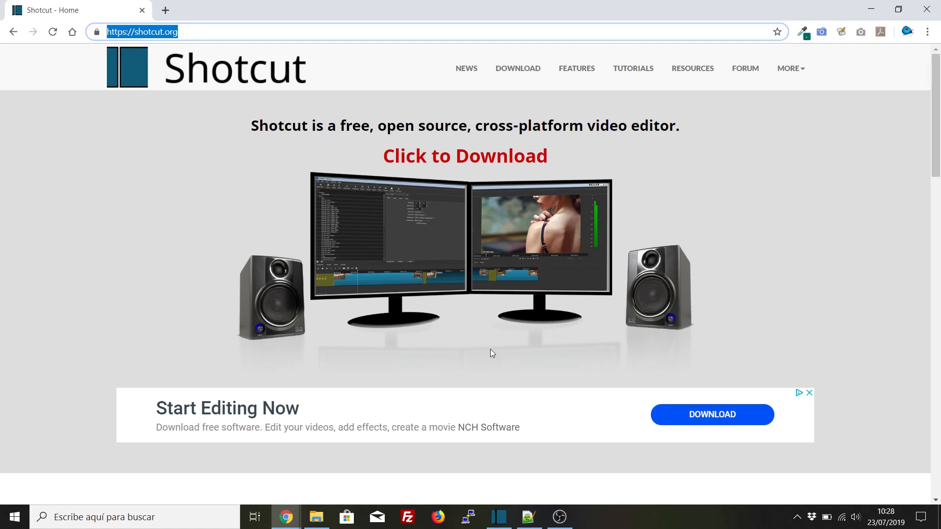
{"action": "mouse_move", "coordinate": [499, 517]}
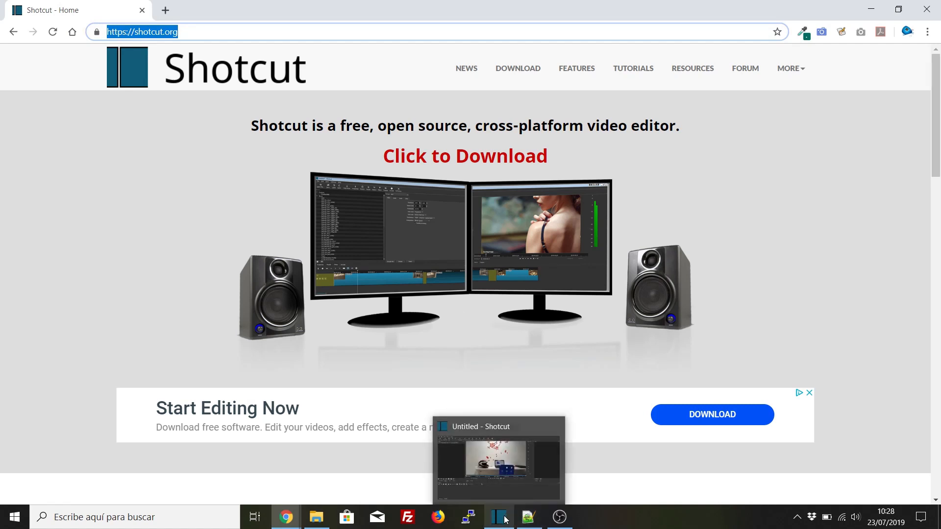
{"action": "left_click", "coordinate": [498, 516]}
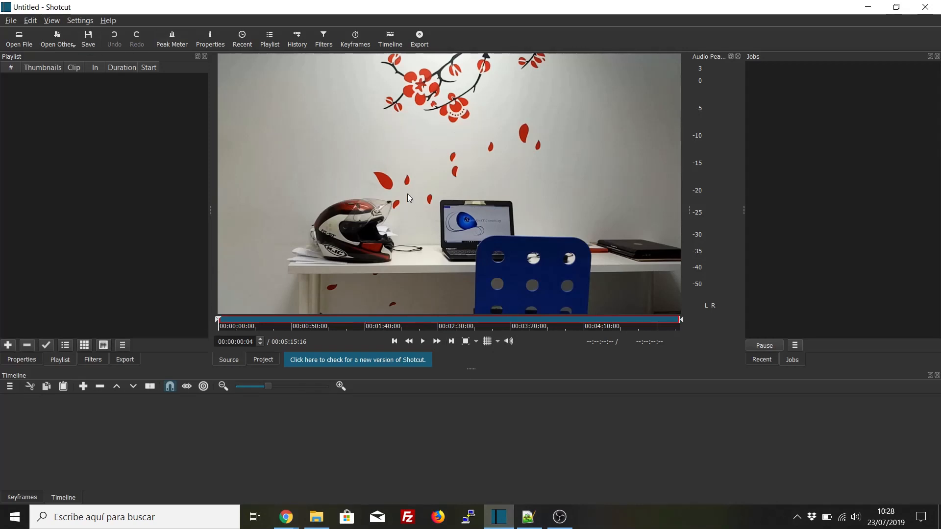
{"action": "mouse_move", "coordinate": [88, 321]}
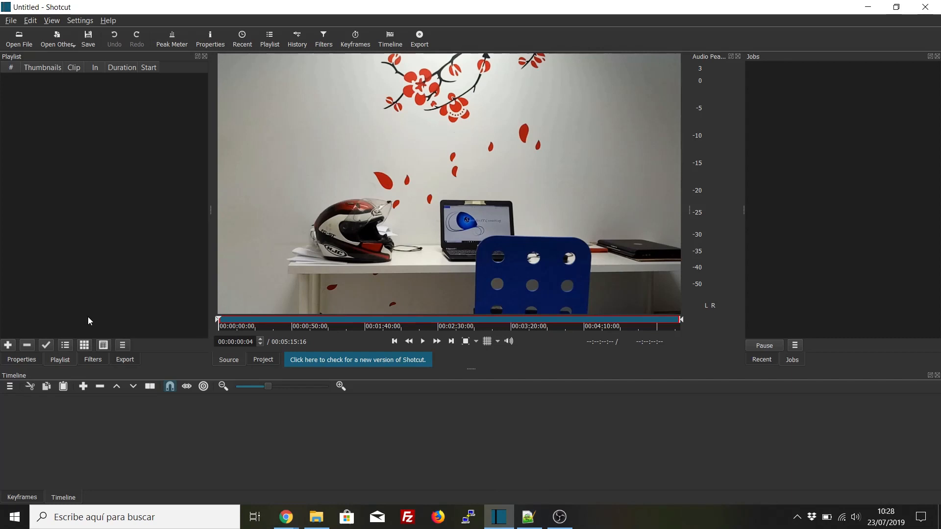
{"action": "mouse_move", "coordinate": [446, 163]}
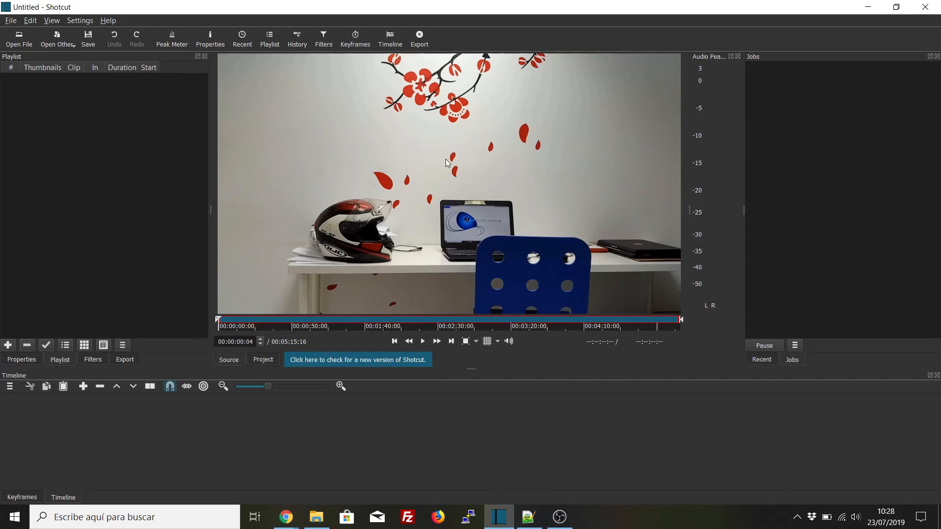
{"action": "mouse_move", "coordinate": [424, 161]}
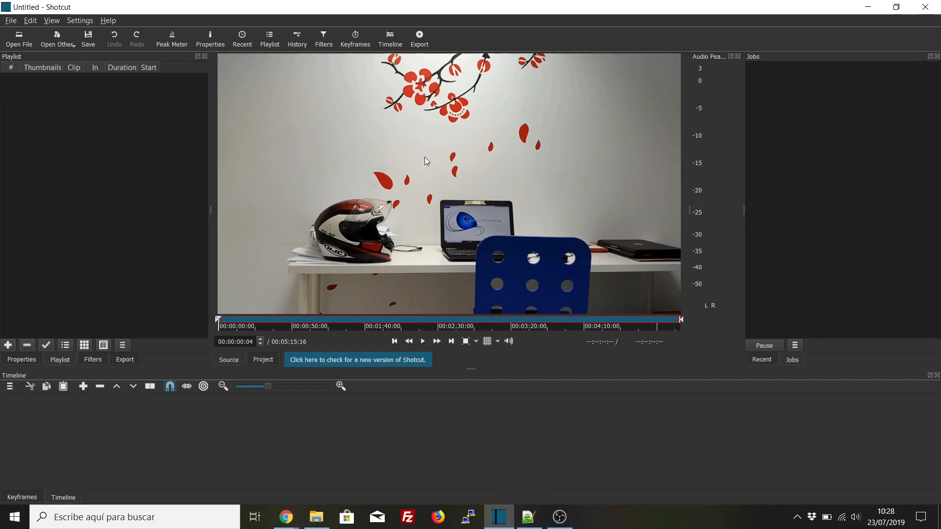
{"action": "mouse_move", "coordinate": [462, 183]}
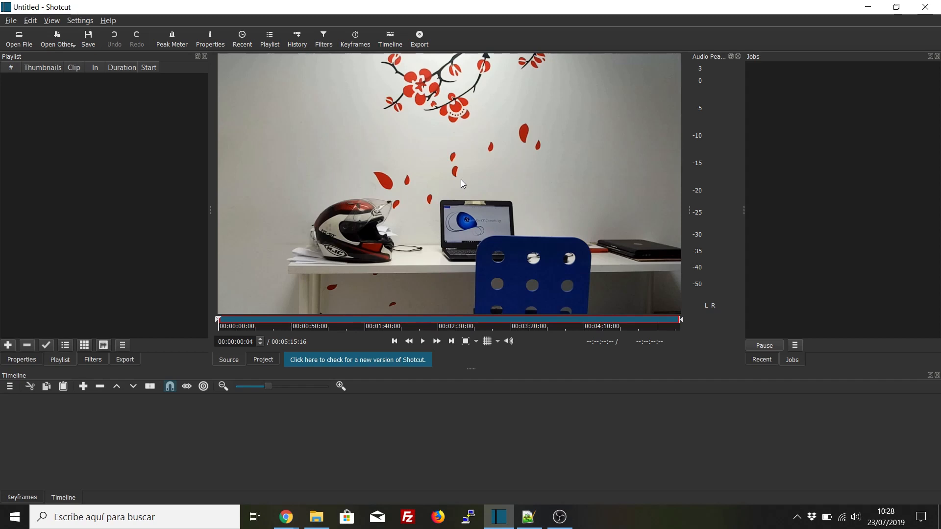
{"action": "mouse_move", "coordinate": [101, 185]}
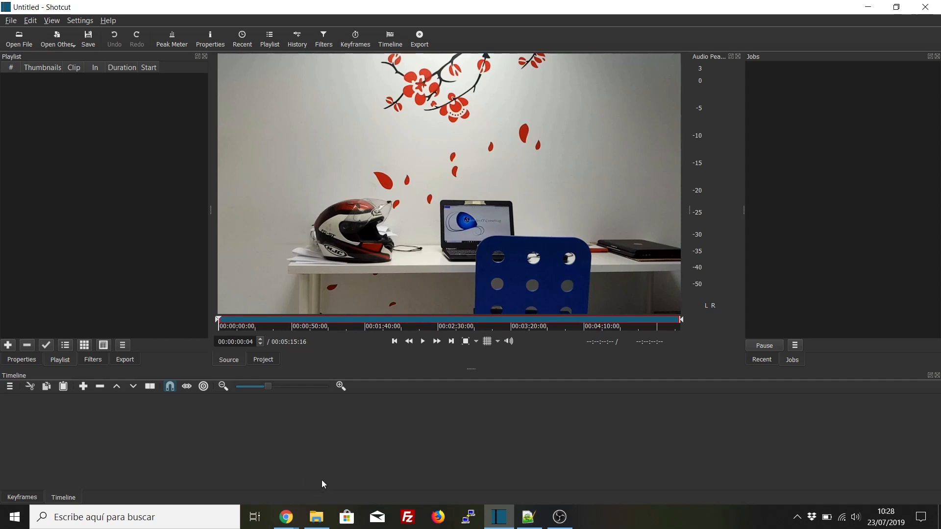
{"action": "mouse_move", "coordinate": [392, 229]}
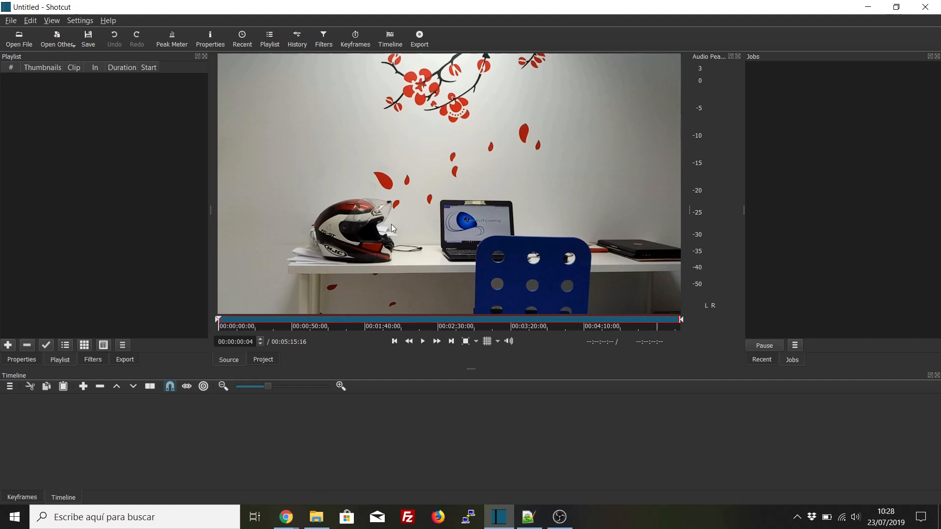
{"action": "mouse_move", "coordinate": [432, 232]}
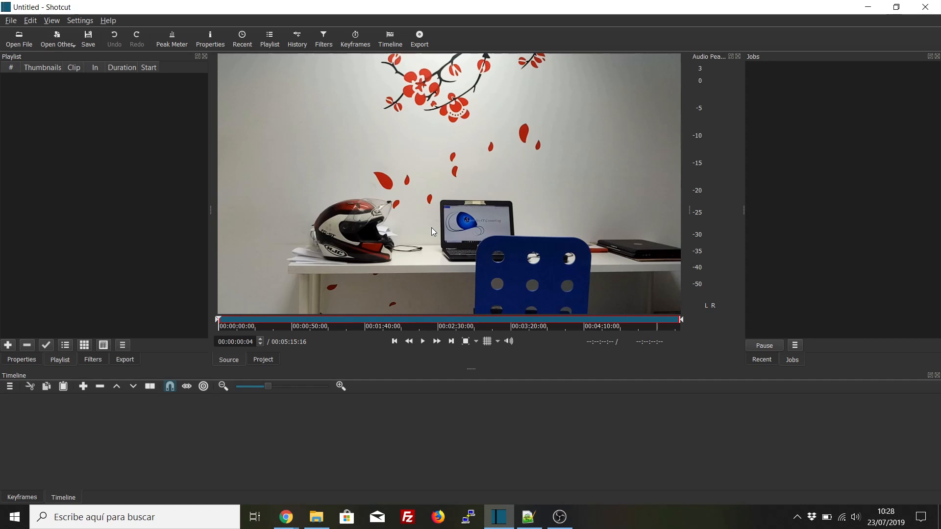
{"action": "mouse_move", "coordinate": [474, 156]}
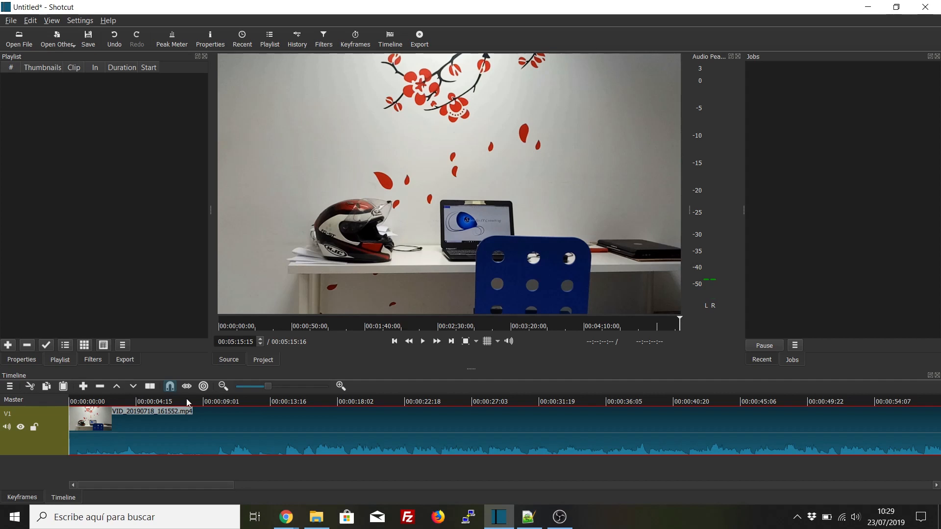
{"action": "mouse_move", "coordinate": [451, 404]}
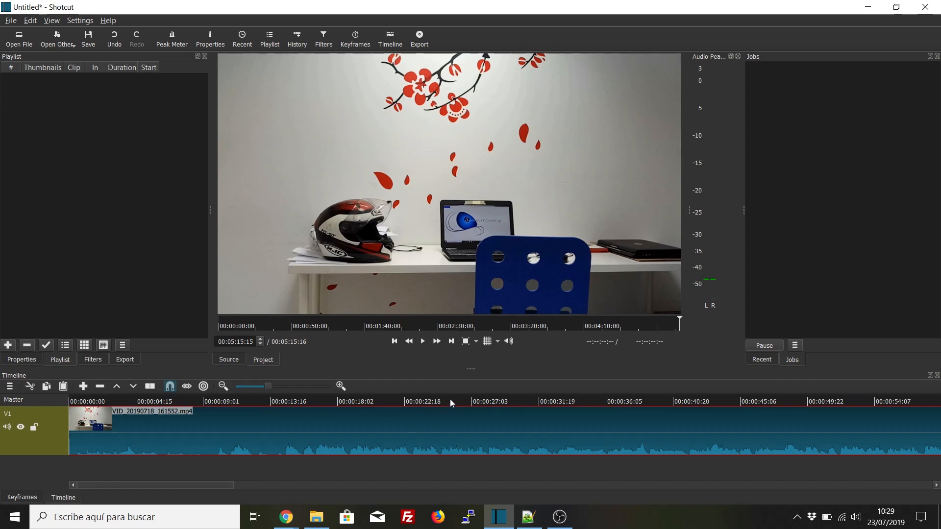
Scrub the clip back to about 19 seconds, play it and stop near 23 seconds.
{"action": "left_click", "coordinate": [450, 401]}
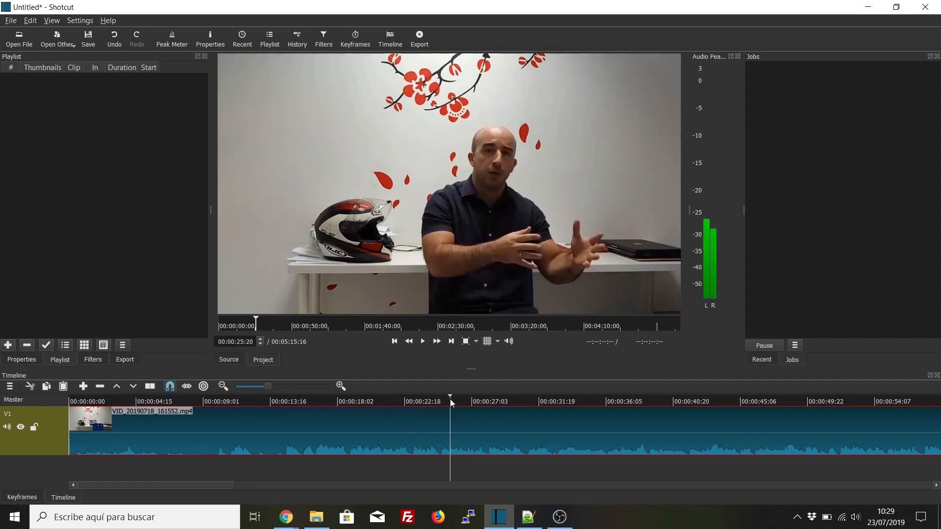
{"action": "left_click", "coordinate": [363, 401]}
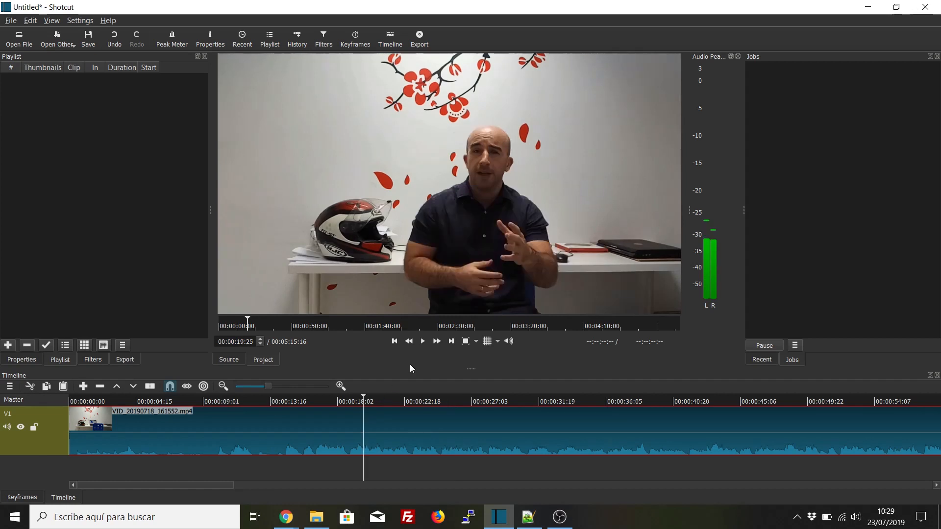
{"action": "mouse_move", "coordinate": [422, 341]}
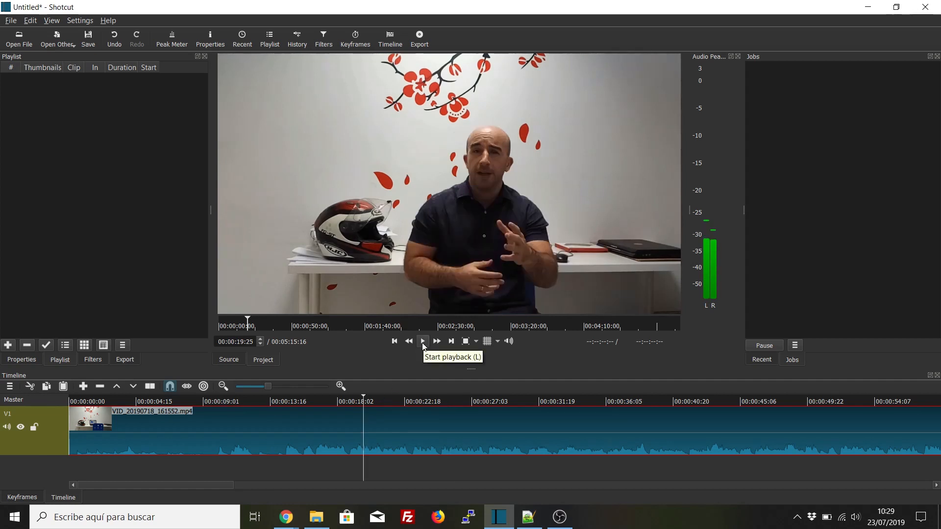
{"action": "left_click", "coordinate": [421, 341]}
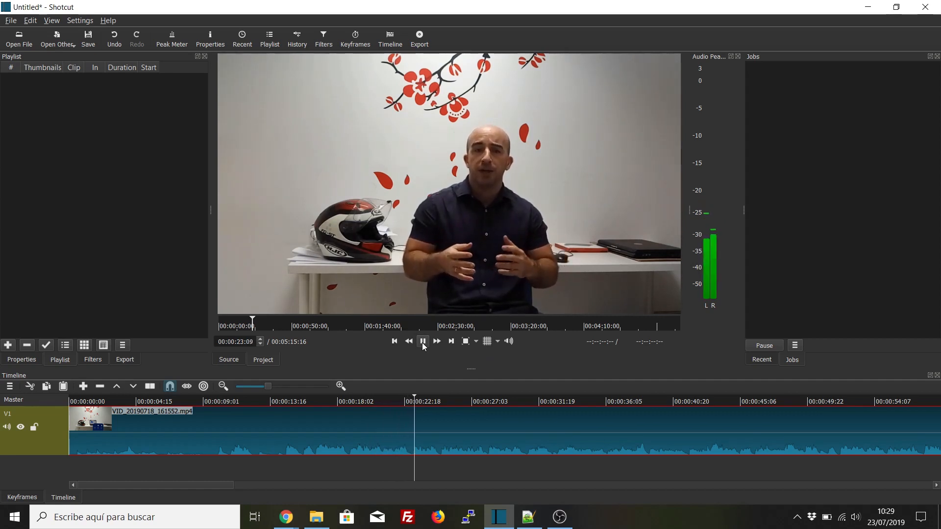
{"action": "left_click", "coordinate": [422, 341]}
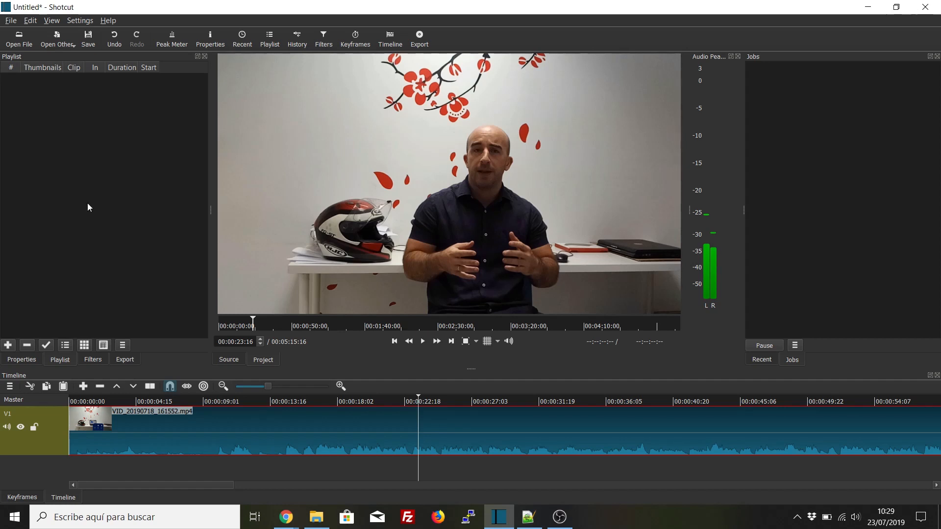
Apply the Gain / Volume filter from the Audio category to VID_20190718_161552.mp4.
{"action": "left_click", "coordinate": [93, 359]}
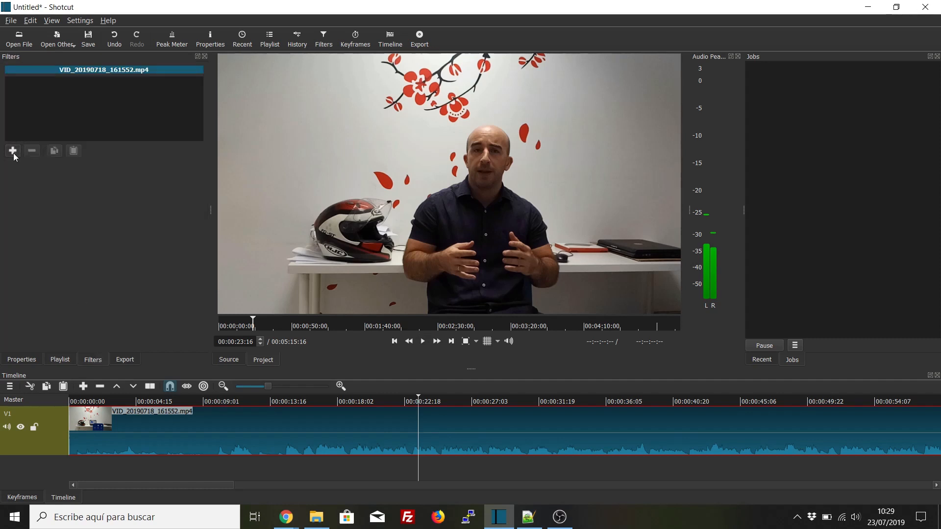
{"action": "left_click", "coordinate": [13, 150]}
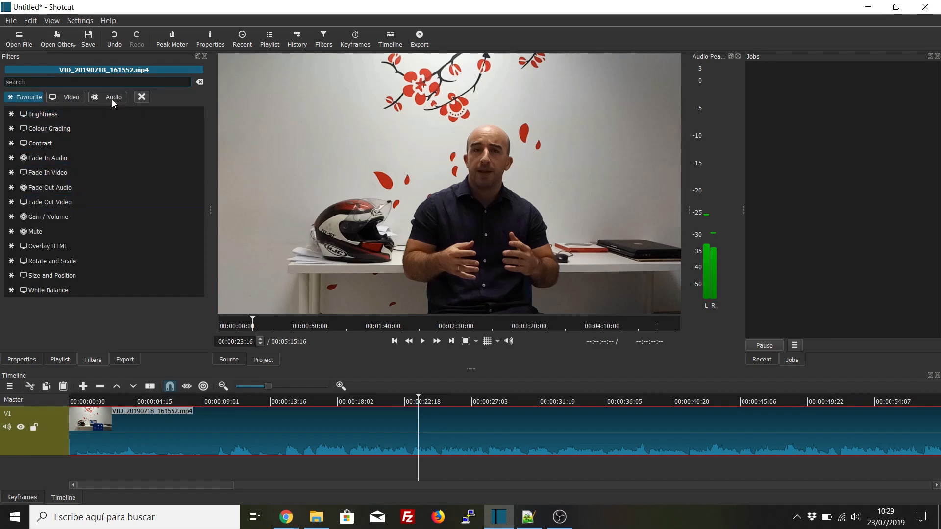
{"action": "left_click", "coordinate": [113, 97]}
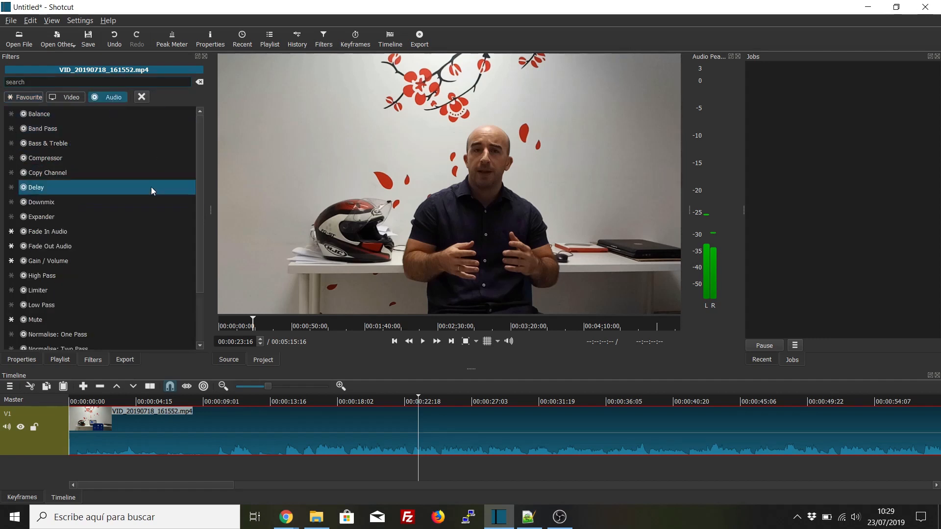
{"action": "left_click", "coordinate": [47, 260]}
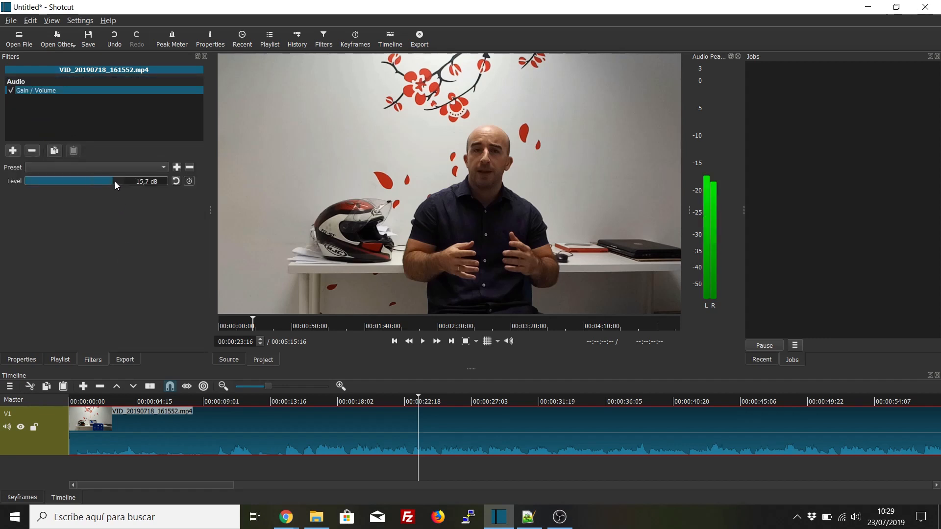
Raise the Gain / Volume level to 20.4 dB and play back the louder clip.
{"action": "left_click_drag", "start_coordinate": [105, 181], "coordinate": [120, 180]}
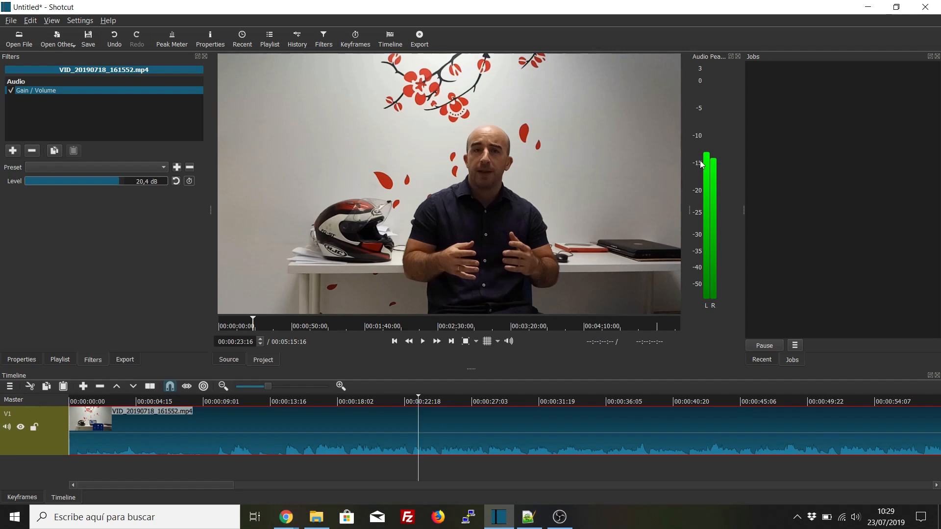
{"action": "mouse_move", "coordinate": [708, 197]}
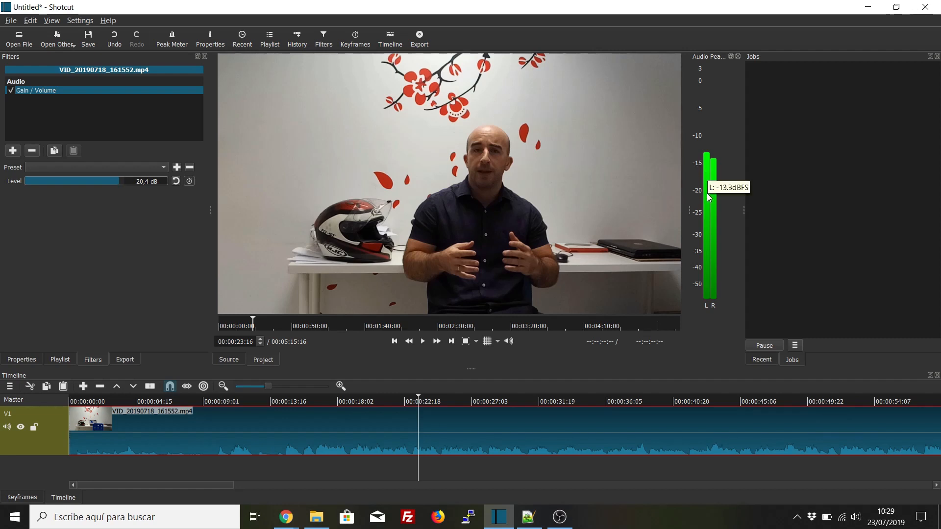
{"action": "mouse_move", "coordinate": [708, 218]}
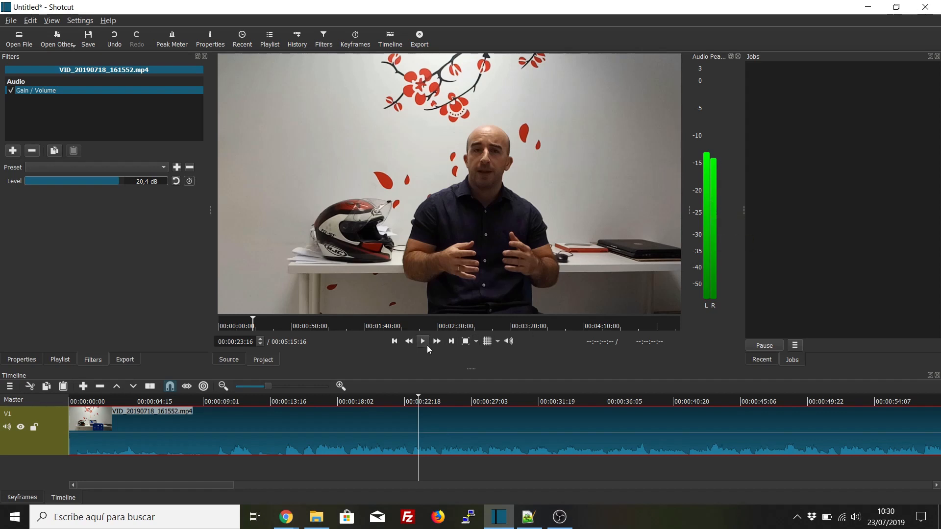
{"action": "mouse_move", "coordinate": [422, 341]}
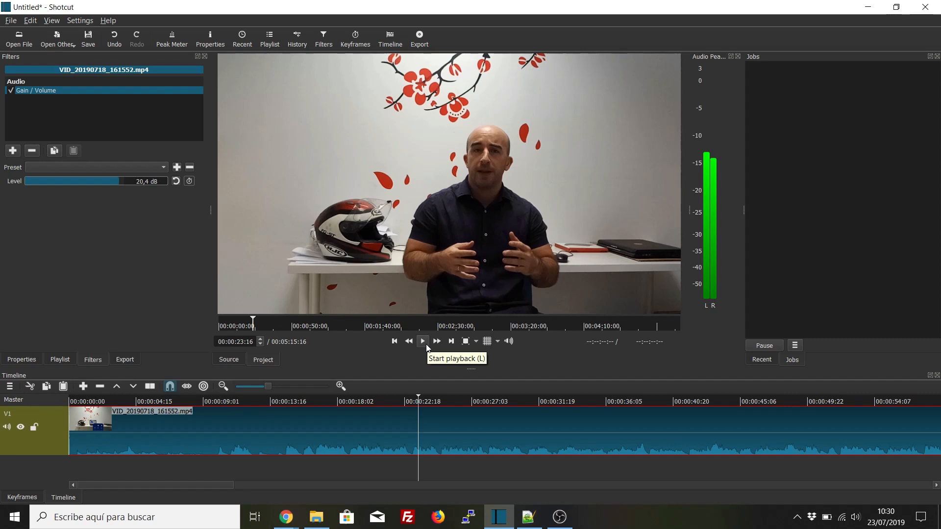
{"action": "left_click", "coordinate": [422, 341]}
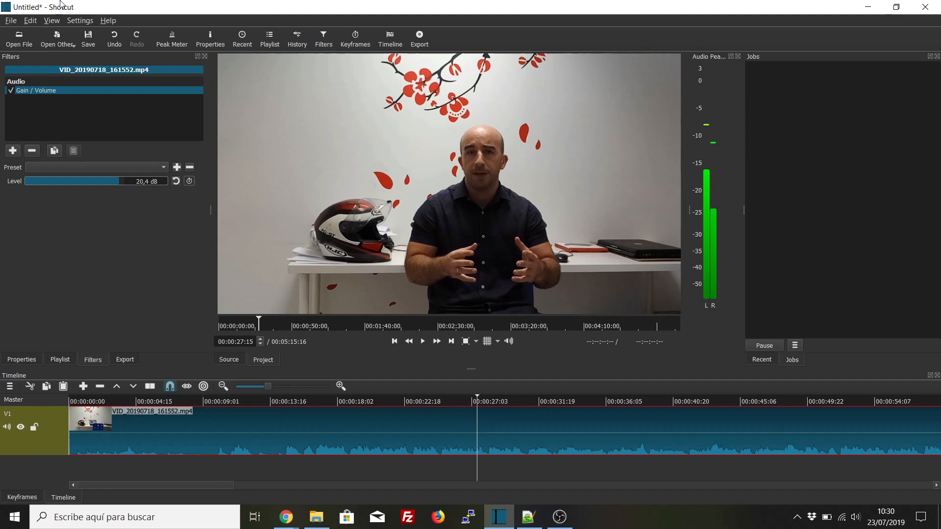
Show the export panel with the timeline as source and dismiss the Export File save dialog.
{"action": "left_click", "coordinate": [10, 20]}
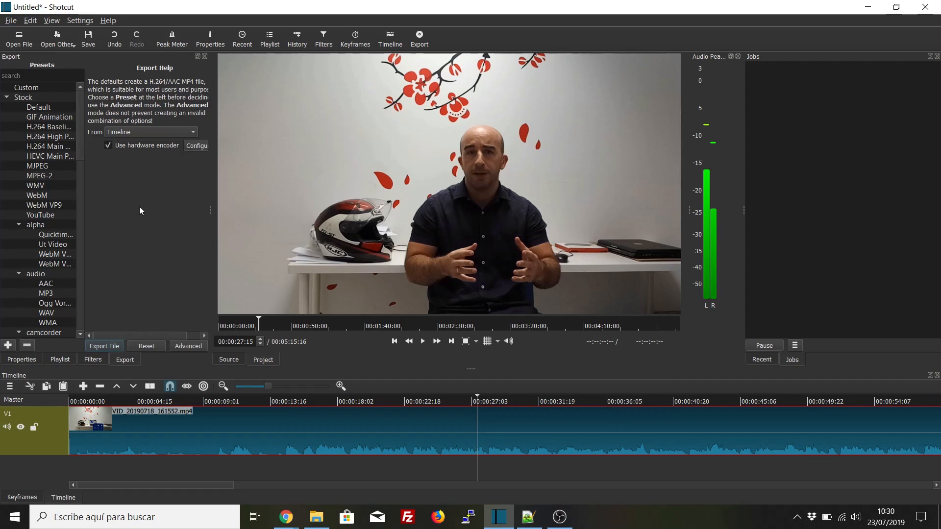
{"action": "mouse_move", "coordinate": [105, 353]}
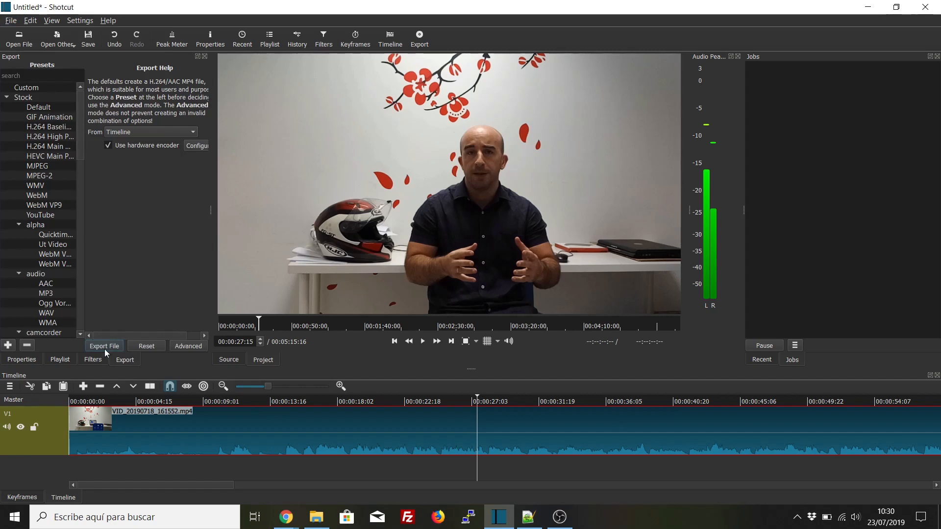
{"action": "left_click", "coordinate": [103, 345]}
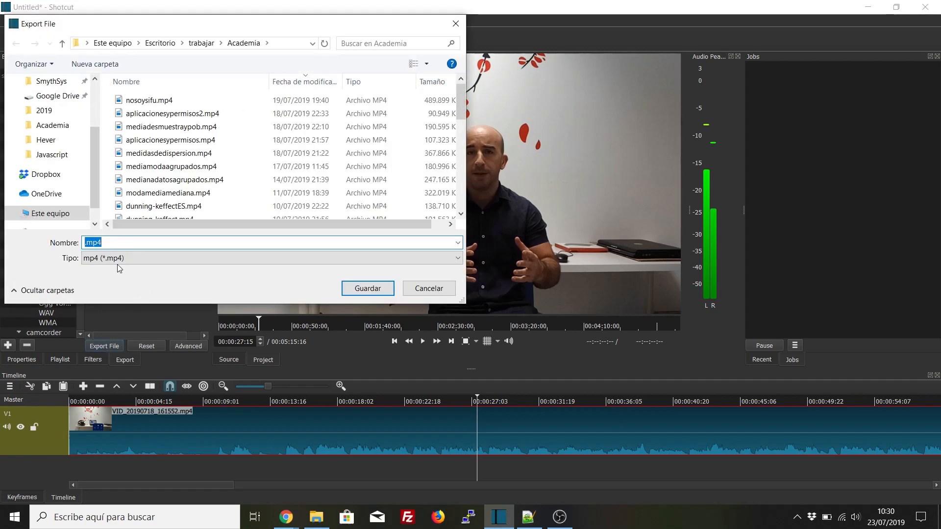
{"action": "left_click", "coordinate": [270, 258]}
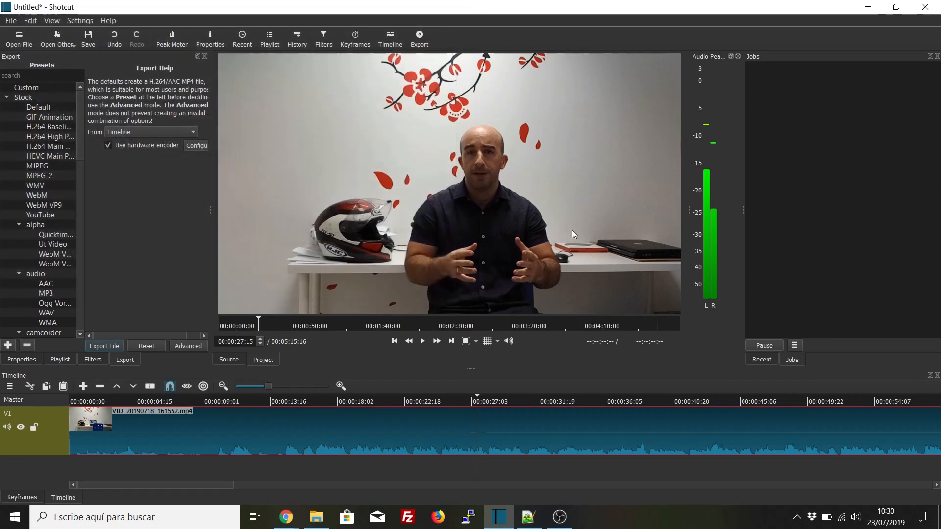
{"action": "mouse_move", "coordinate": [533, 275]}
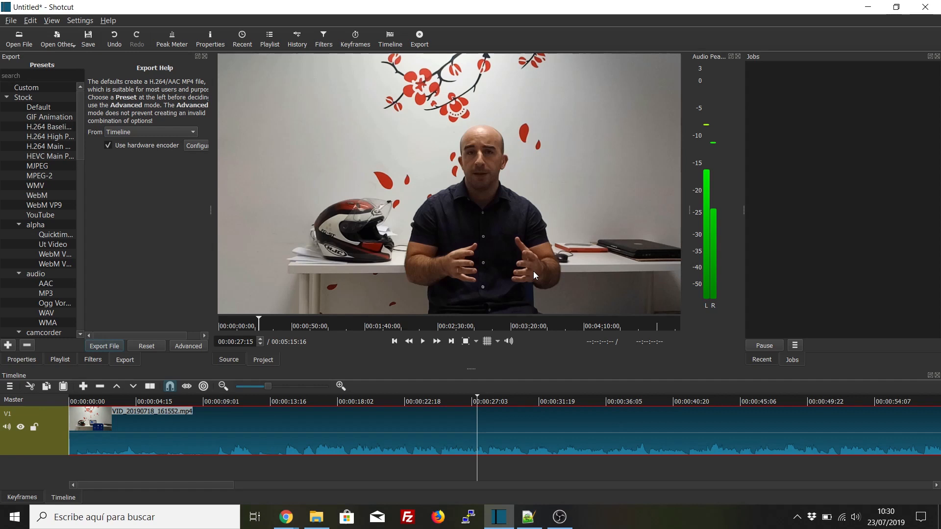
{"action": "mouse_move", "coordinate": [562, 174]}
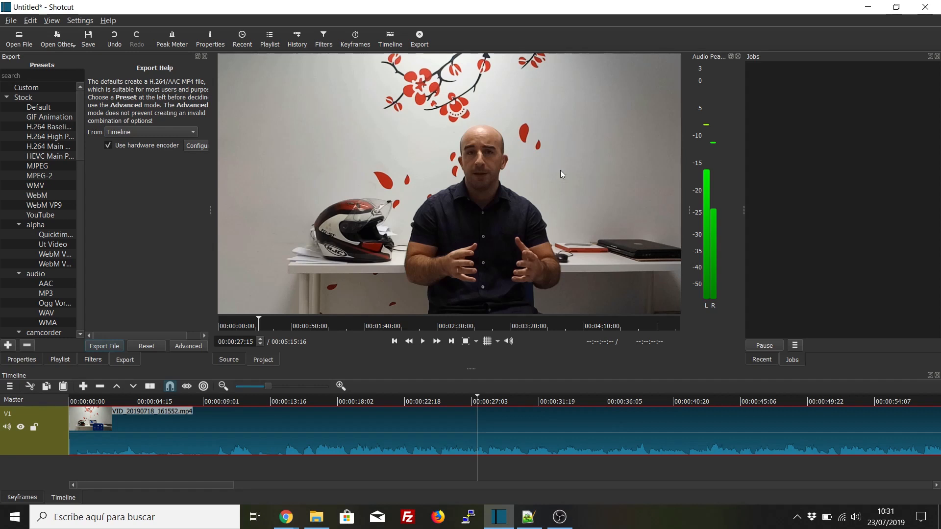